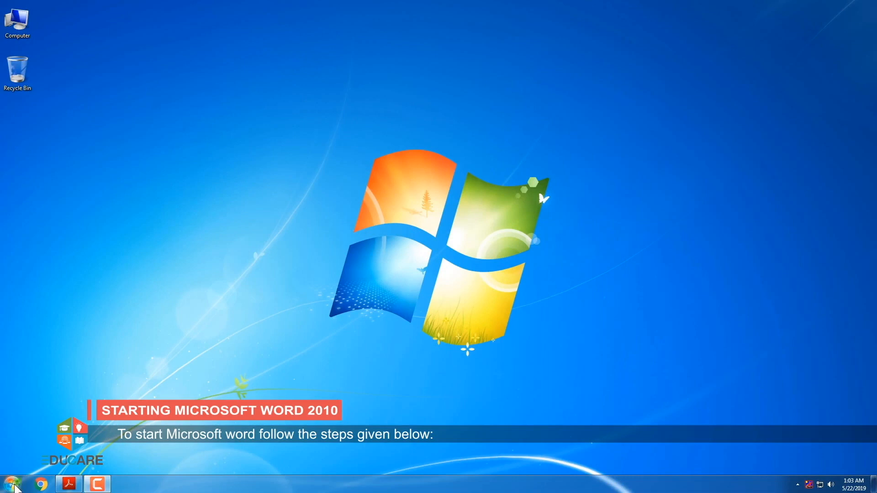
# Reach the Microsoft Office folder via Start > All Programs to launch Word
pyautogui.click(8, 483)
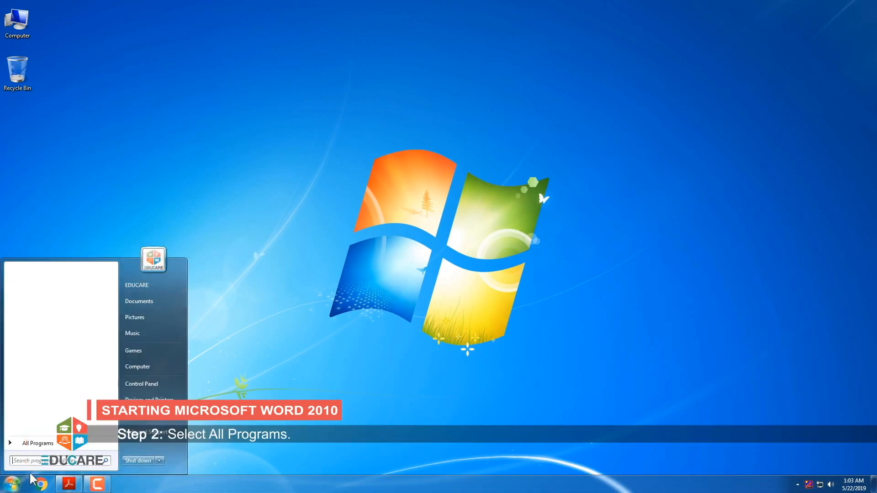
pyautogui.moveTo(36, 444)
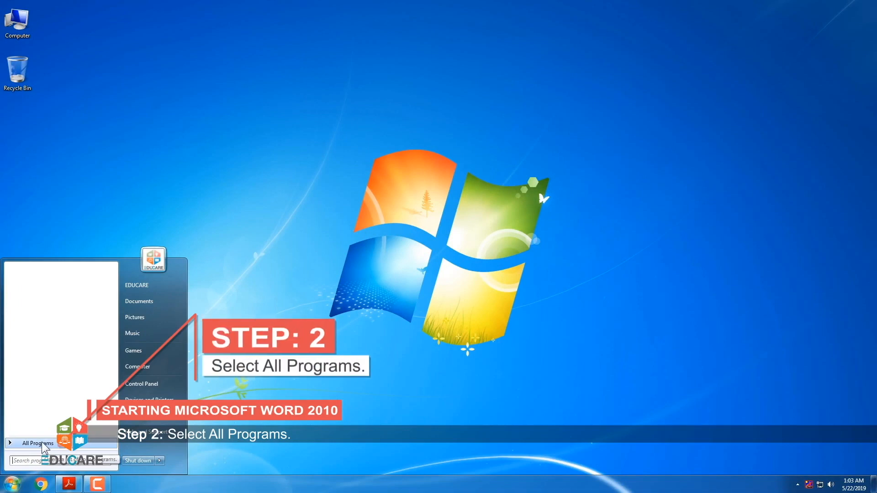
pyautogui.click(36, 443)
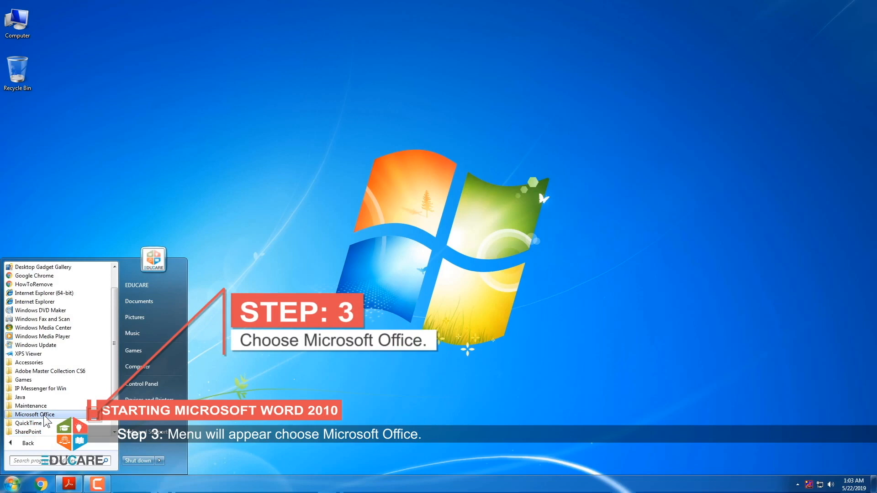
pyautogui.click(35, 415)
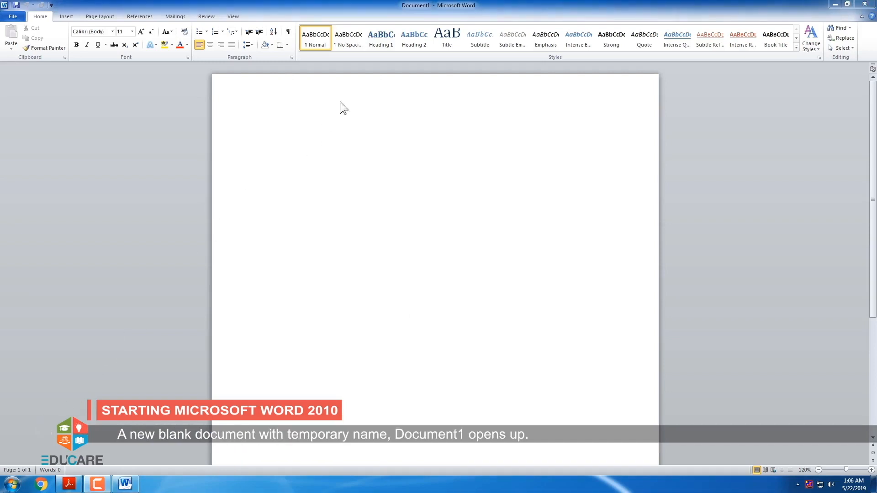
pyautogui.moveTo(403, 16)
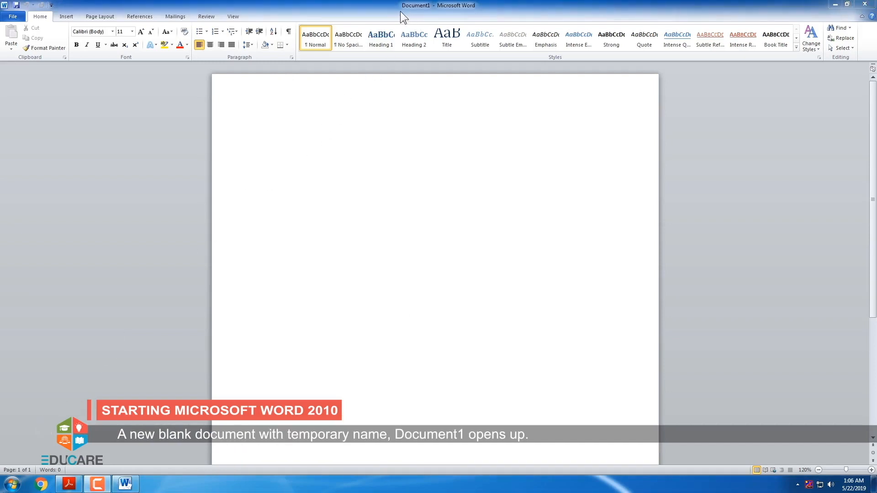
pyautogui.moveTo(474, 17)
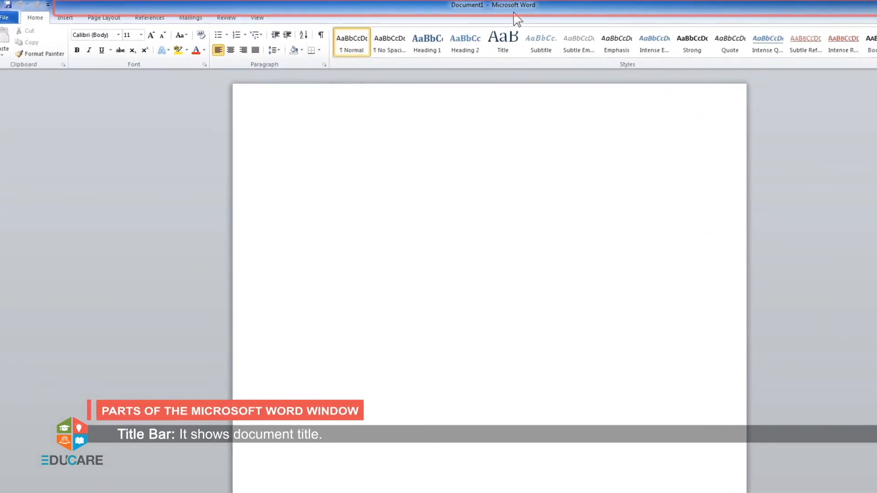
pyautogui.moveTo(482, 19)
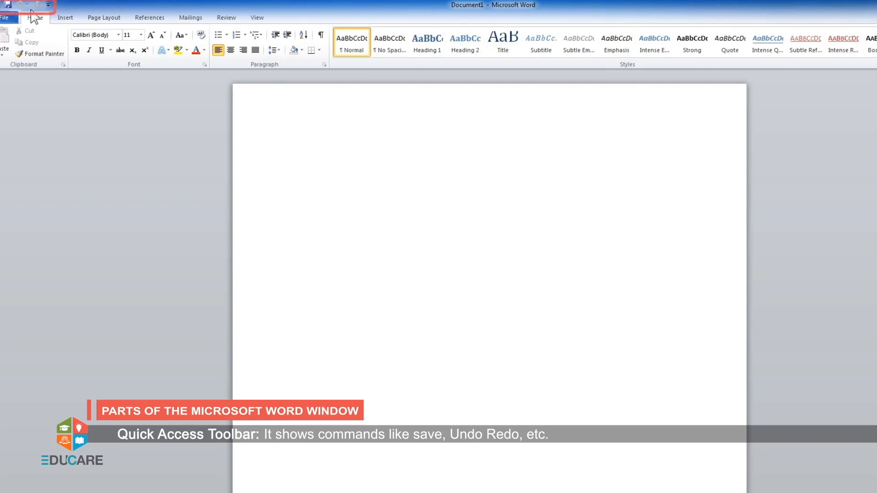
pyautogui.moveTo(51, 12)
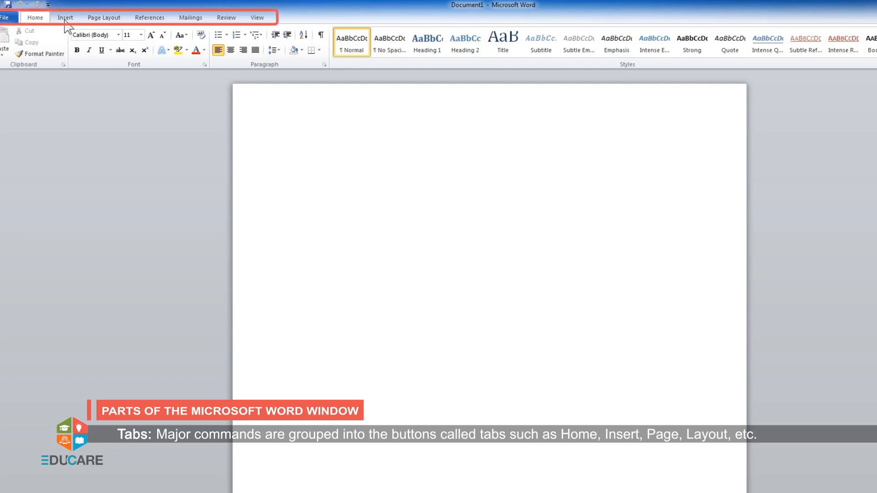
pyautogui.moveTo(165, 27)
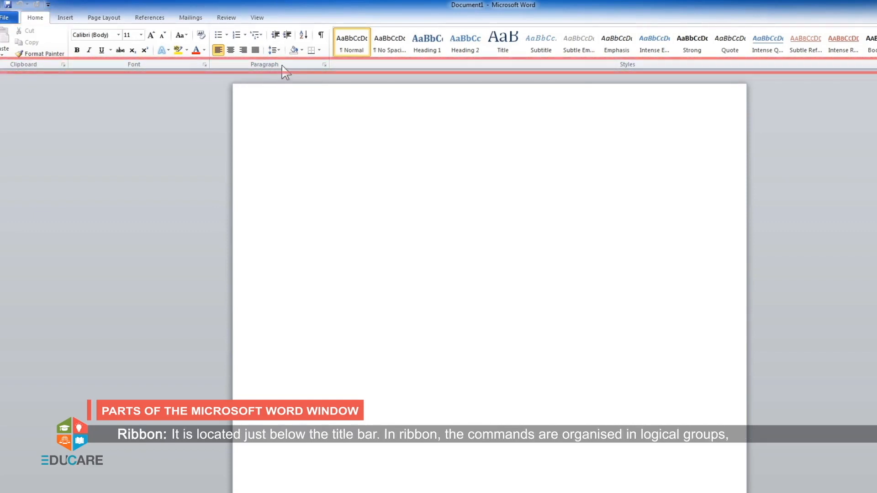
pyautogui.moveTo(487, 76)
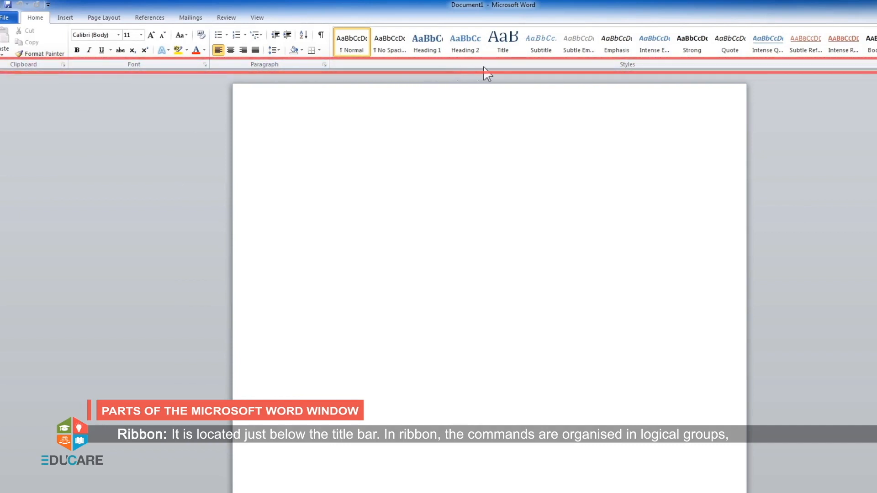
pyautogui.moveTo(597, 71)
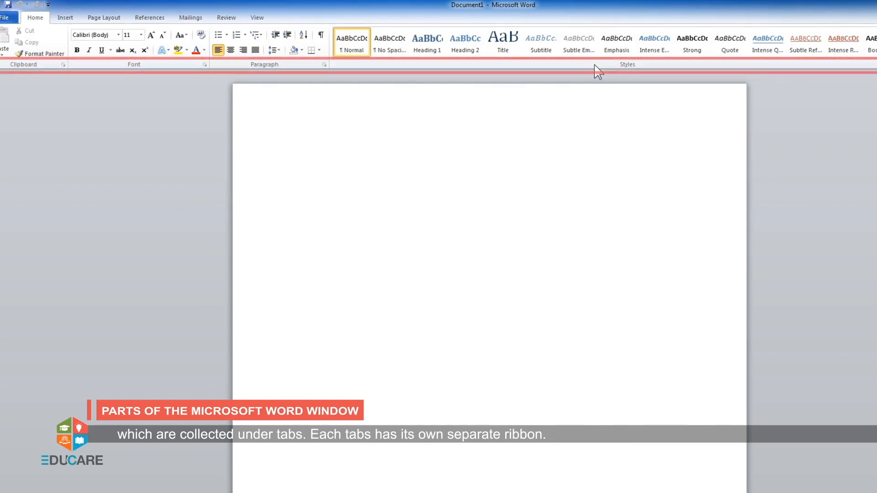
pyautogui.moveTo(395, 172)
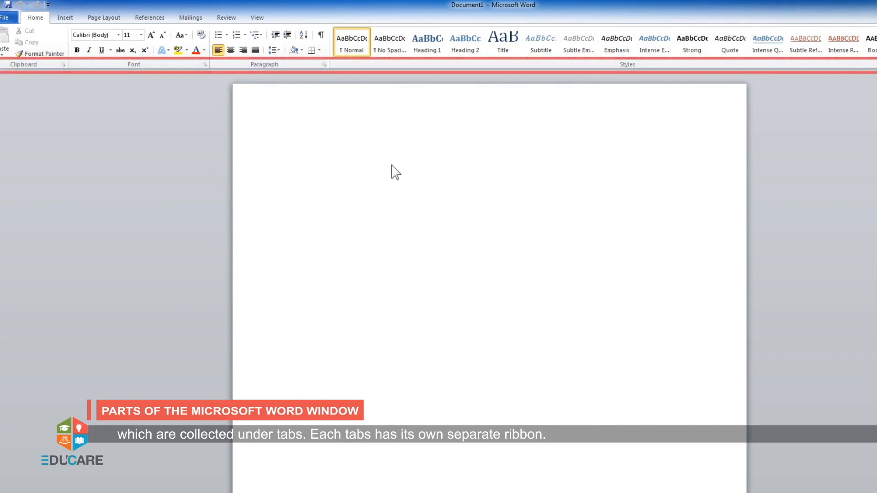
pyautogui.moveTo(310, 166)
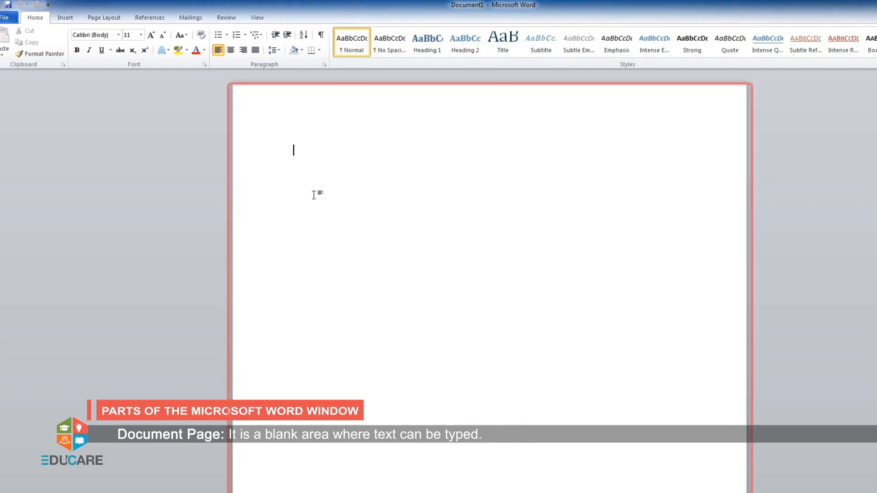
pyautogui.moveTo(294, 342)
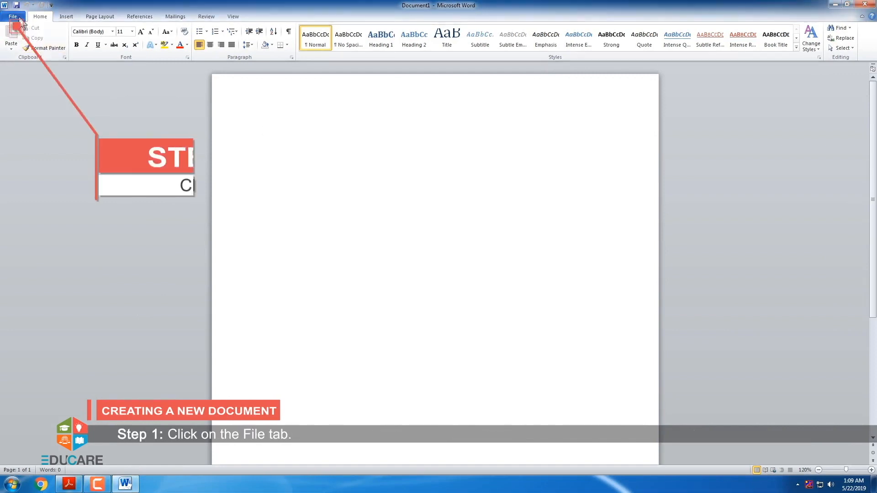
# Create a new blank document from File > New
pyautogui.click(12, 17)
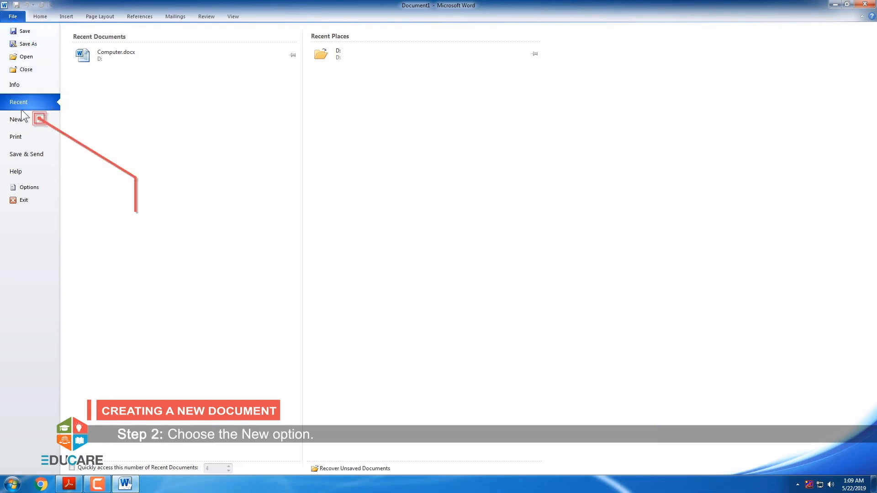
pyautogui.click(16, 119)
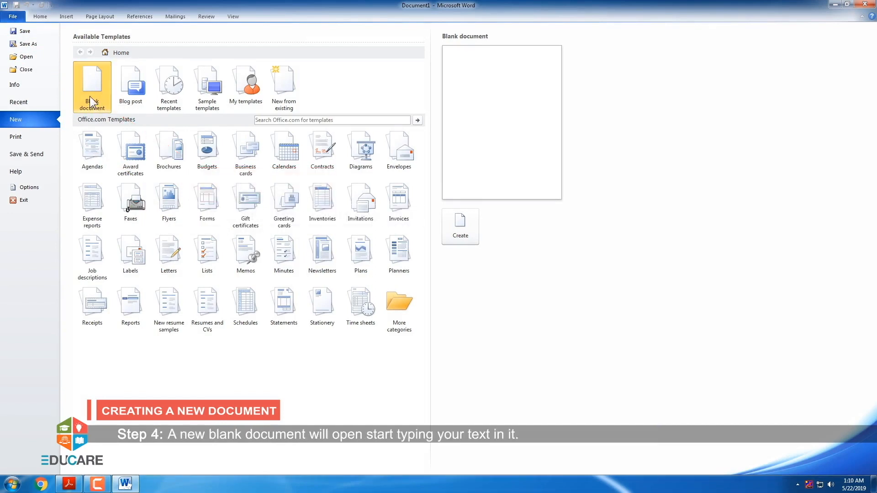
pyautogui.click(460, 226)
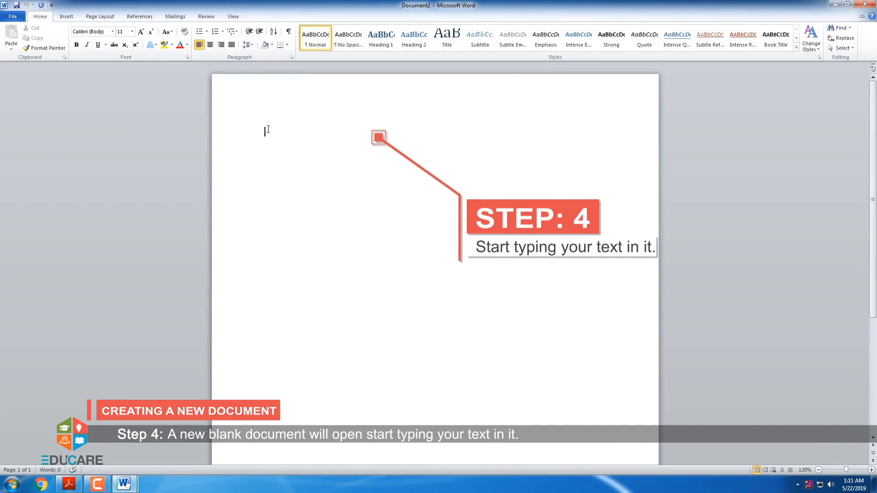
# Type 'Computer is a man-made machine. It need electricity to work' and the wonders sentence
pyautogui.write('Computer is a man')
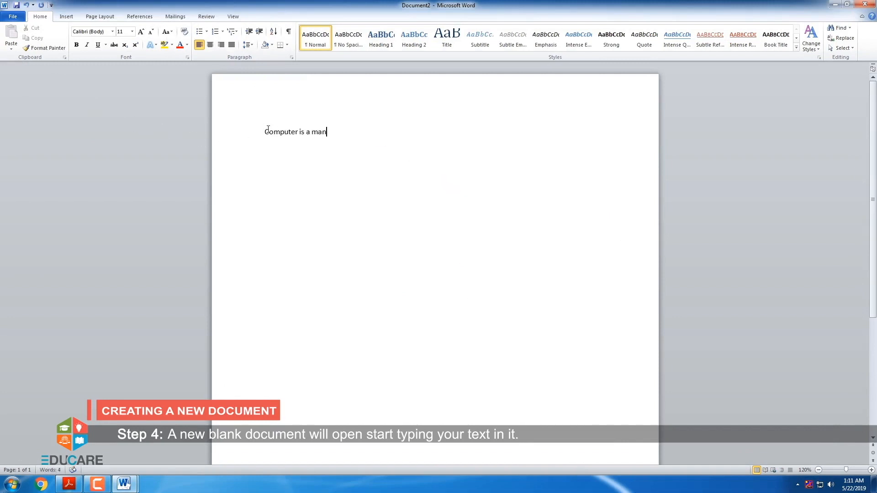
pyautogui.write('-made machine. It')
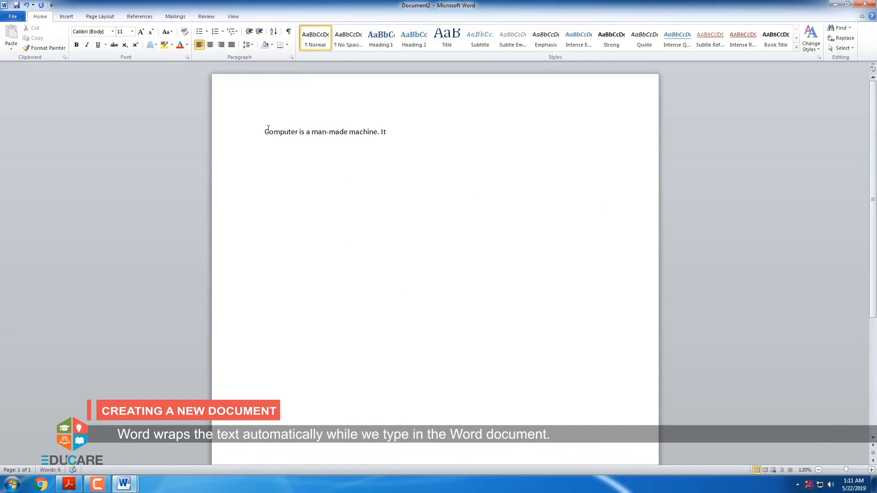
pyautogui.write('need electricity to work.')
pyautogui.write('It can do')
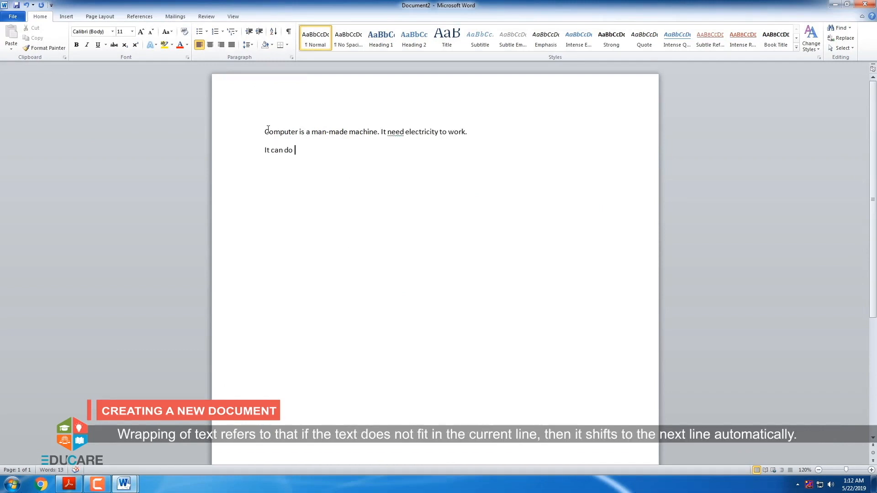
pyautogui.write('wondersand make th')
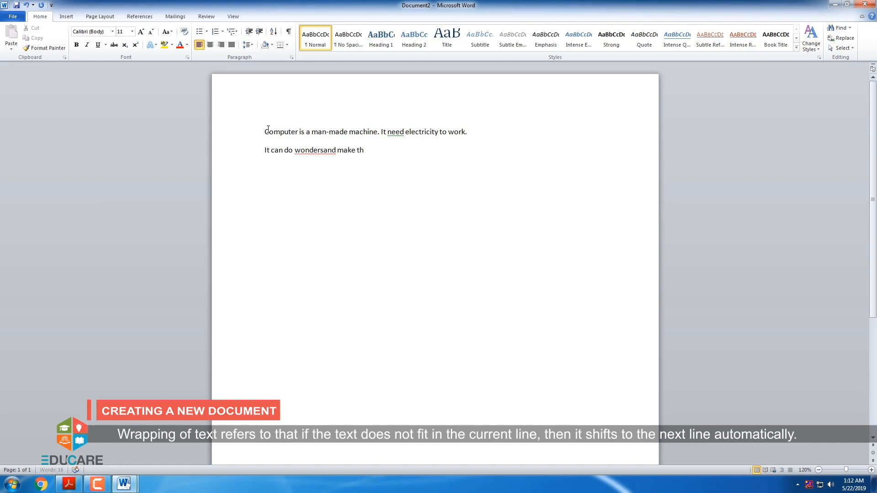
pyautogui.write('ing easy for you.')
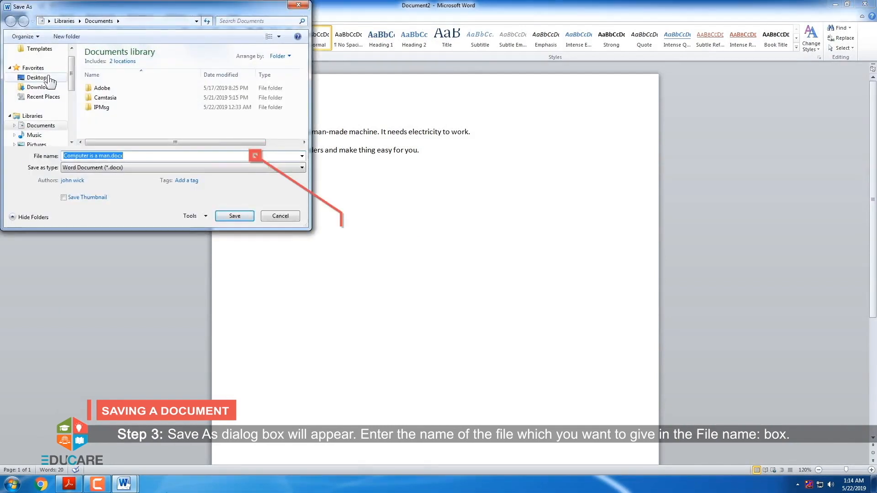
# Save the document to the Desktop as Computer.docx (Word Document)
pyautogui.click(36, 76)
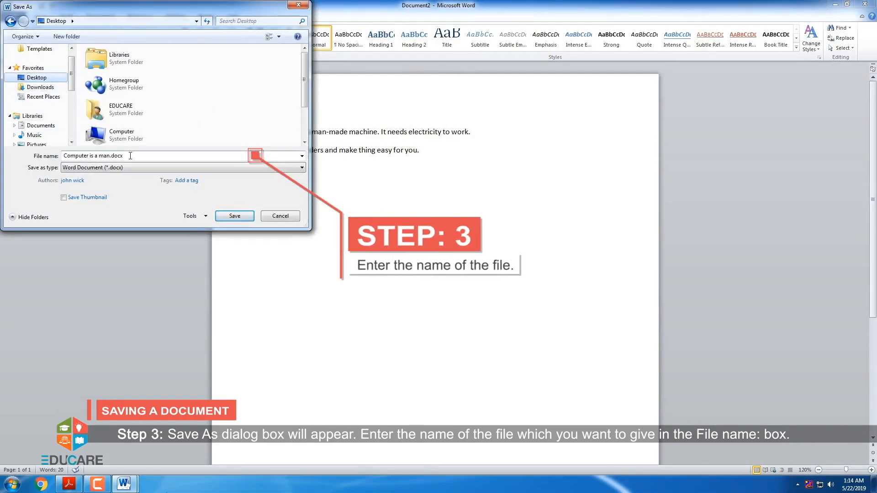
pyautogui.write('Computer')
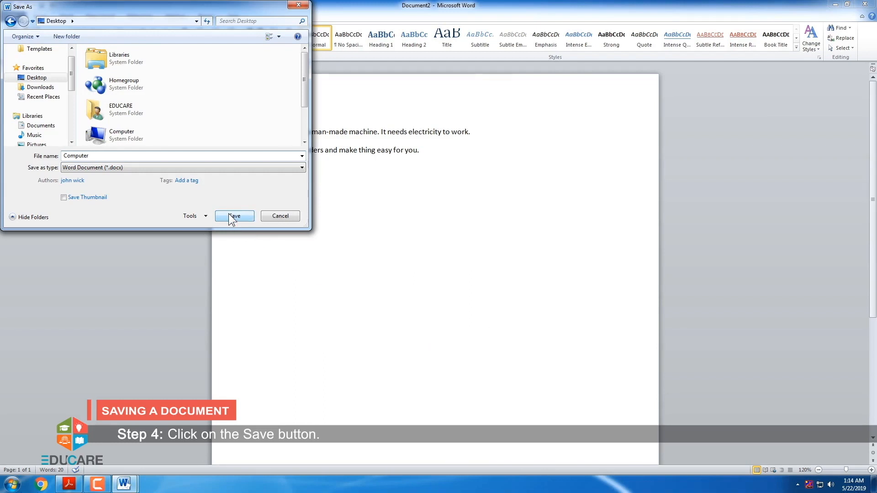
pyautogui.click(235, 217)
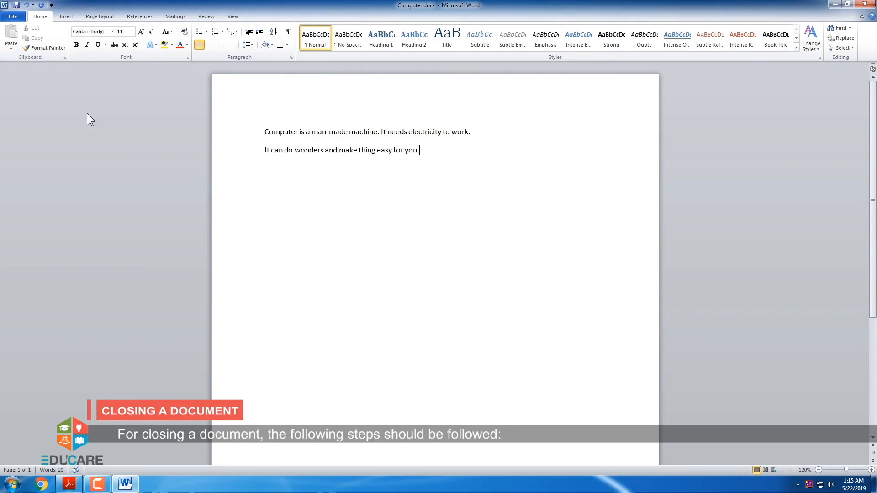
pyautogui.click(11, 17)
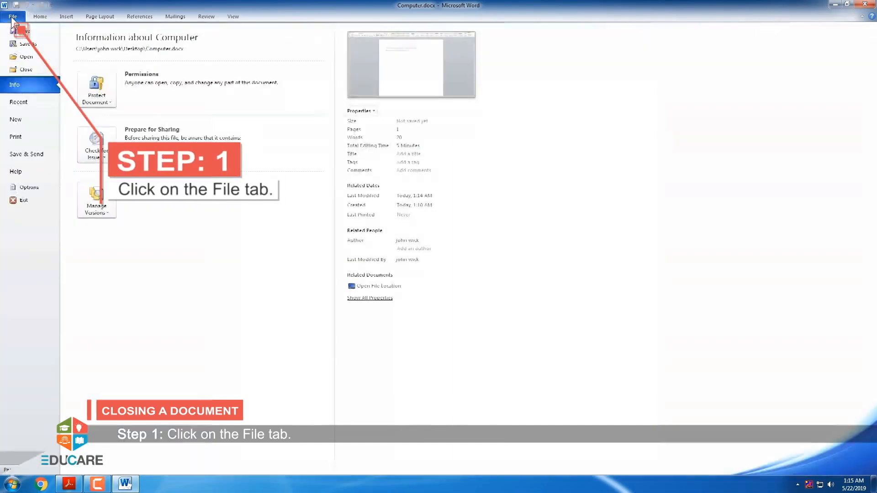
pyautogui.click(12, 16)
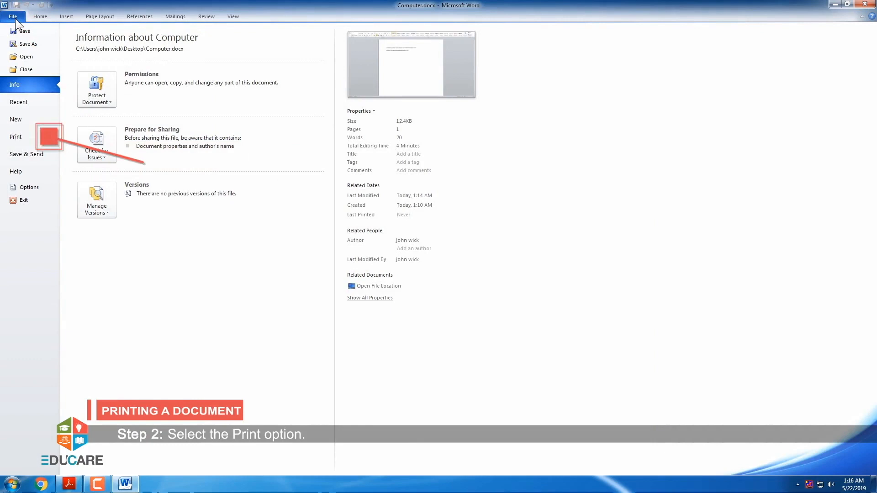
pyautogui.click(16, 136)
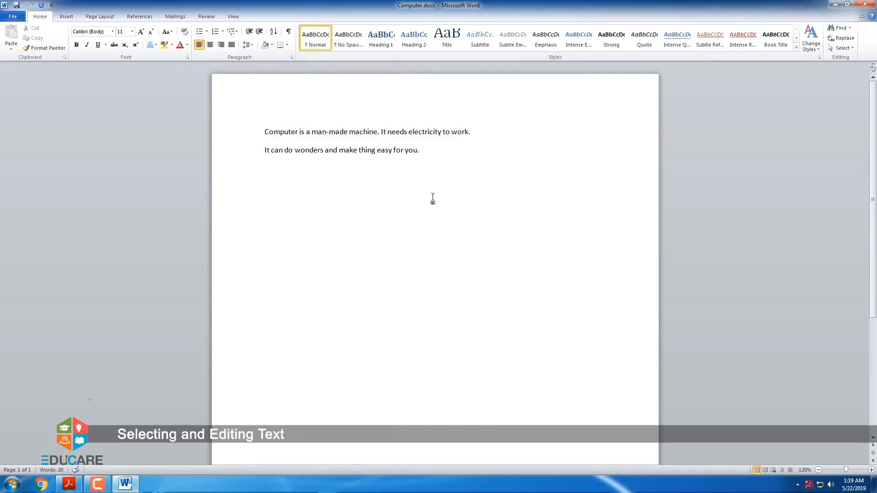
# Select 'It needs electricity to work.' and cut it from the first line
pyautogui.click(417, 150)
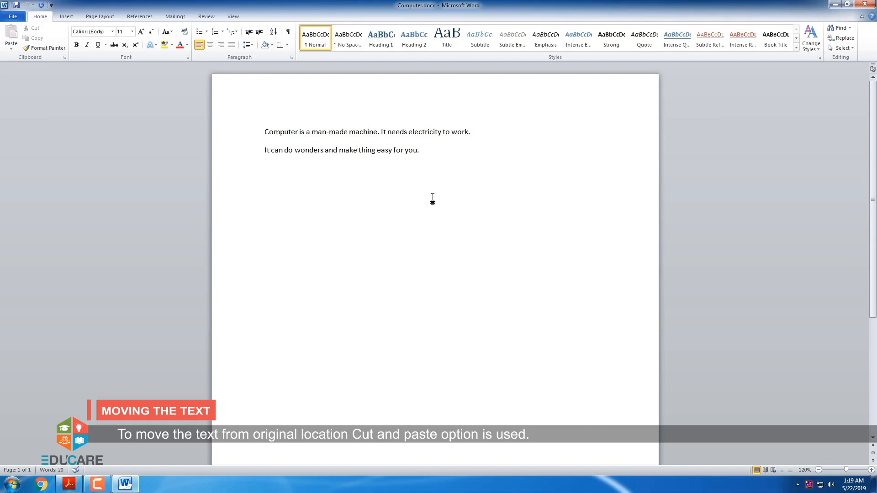
pyautogui.click(418, 149)
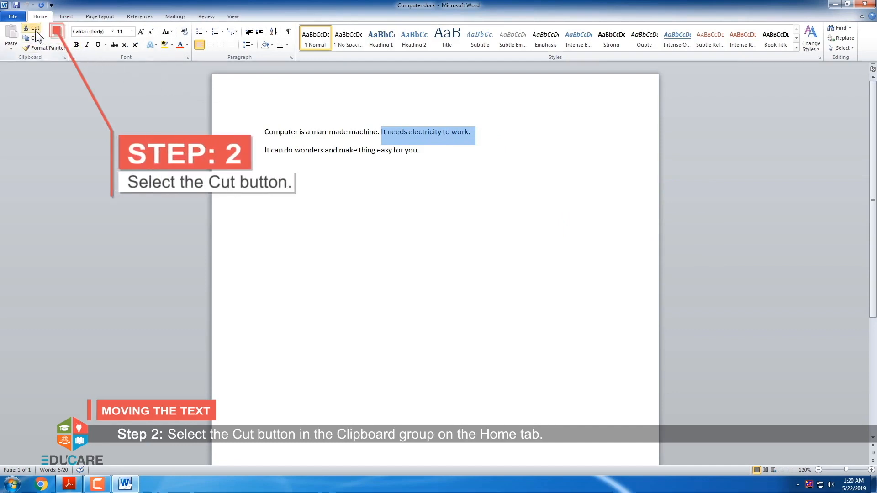
pyautogui.moveTo(32, 31)
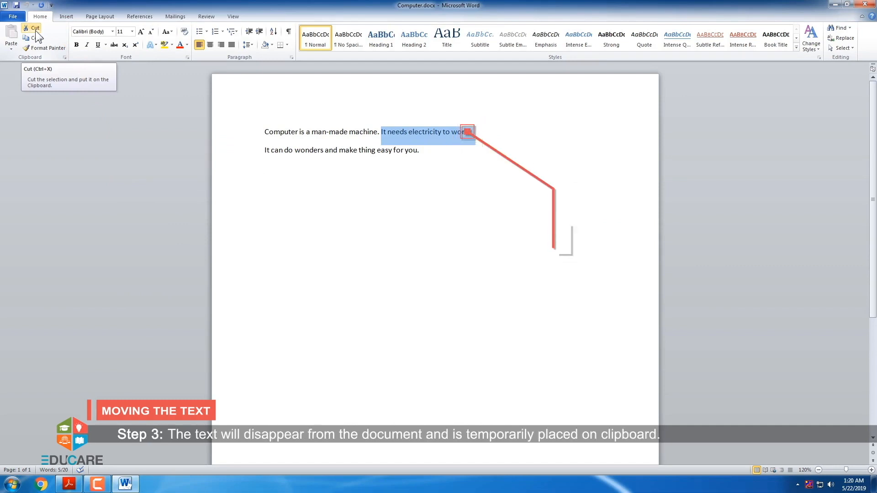
pyautogui.click(32, 29)
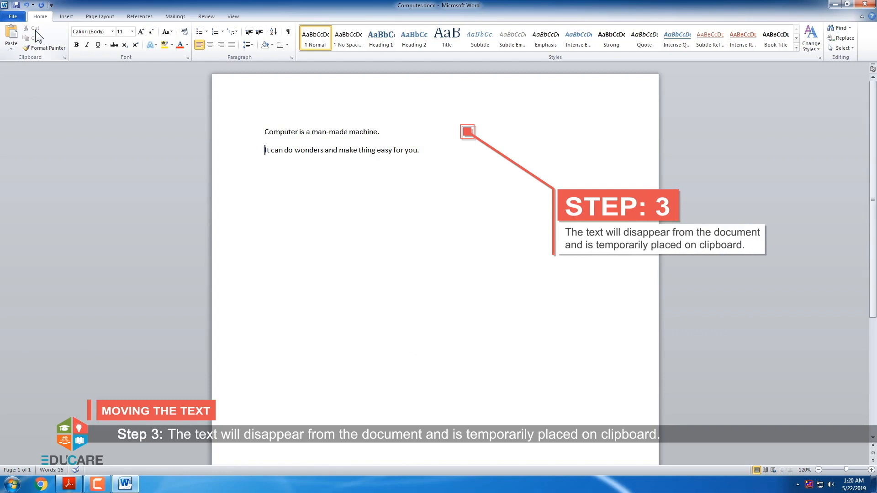
pyautogui.moveTo(213, 139)
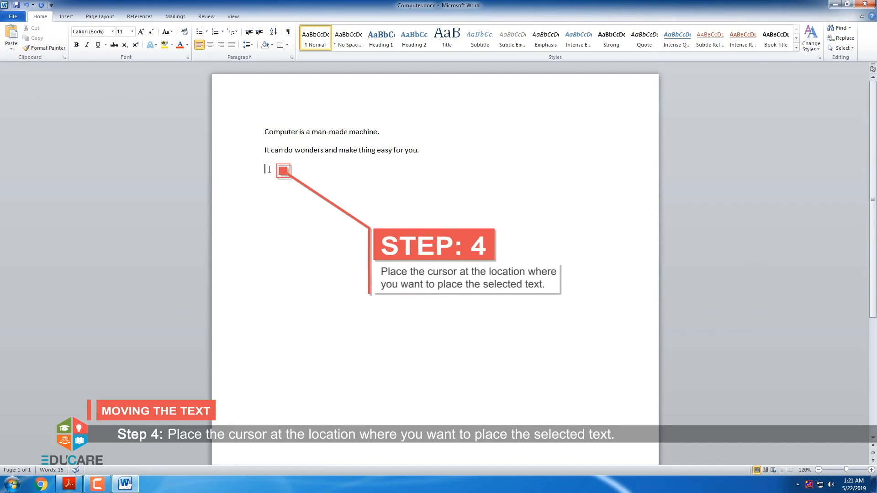
# Paste the cut sentence onto the empty third line
pyautogui.click(11, 37)
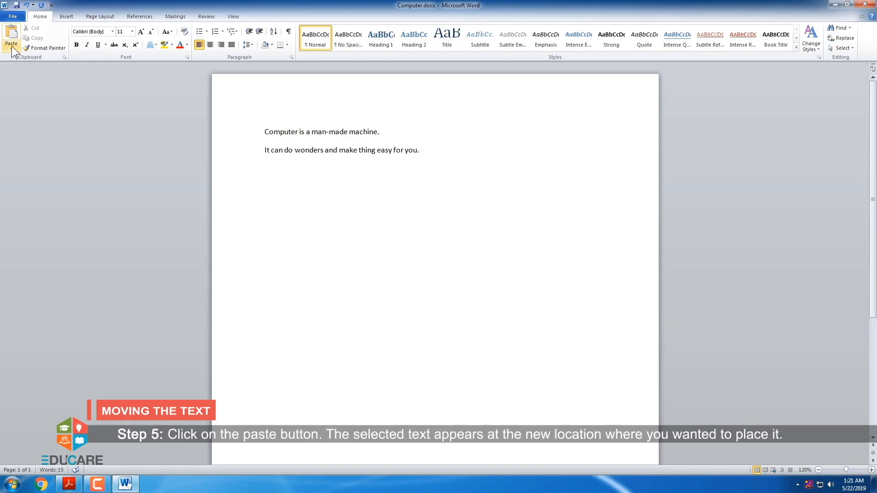
pyautogui.moveTo(11, 36)
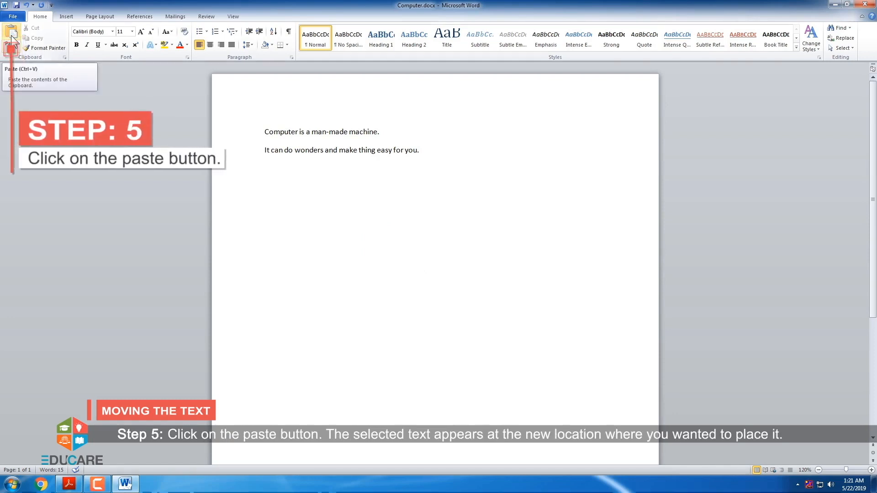
pyautogui.click(10, 36)
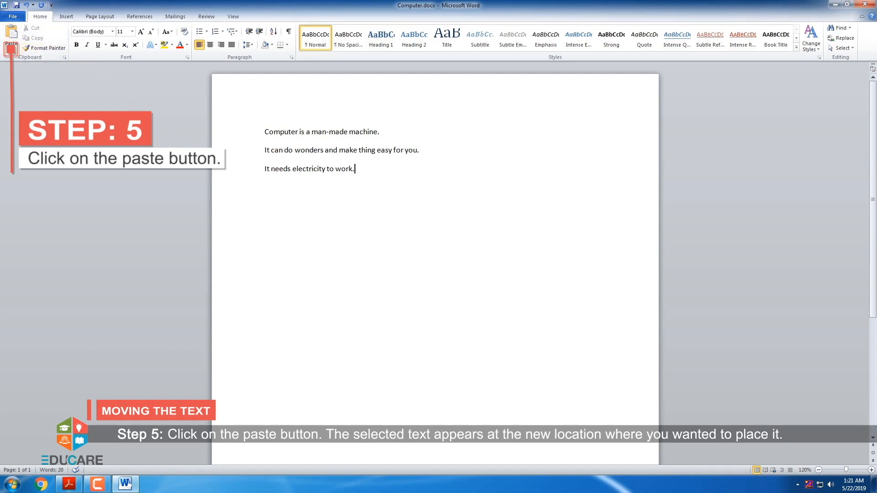
pyautogui.click(11, 37)
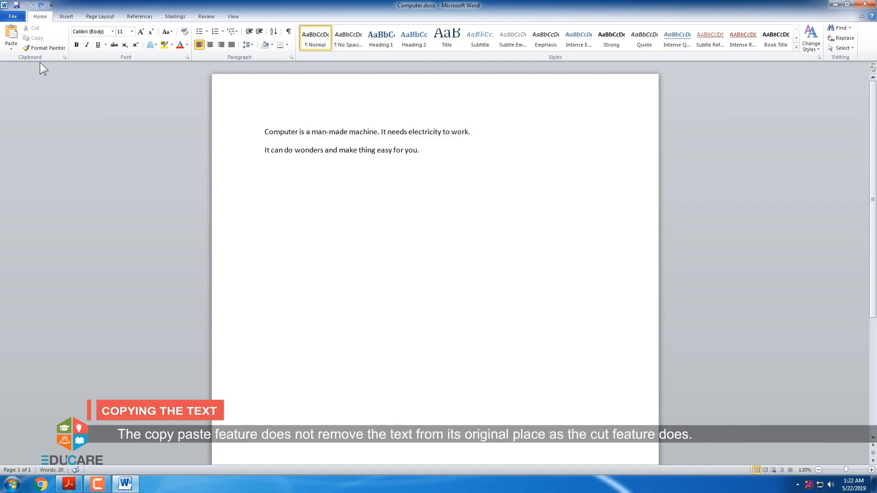
# Copy 'It needs electricity to work.' and paste a duplicate on a new line below
pyautogui.click(418, 150)
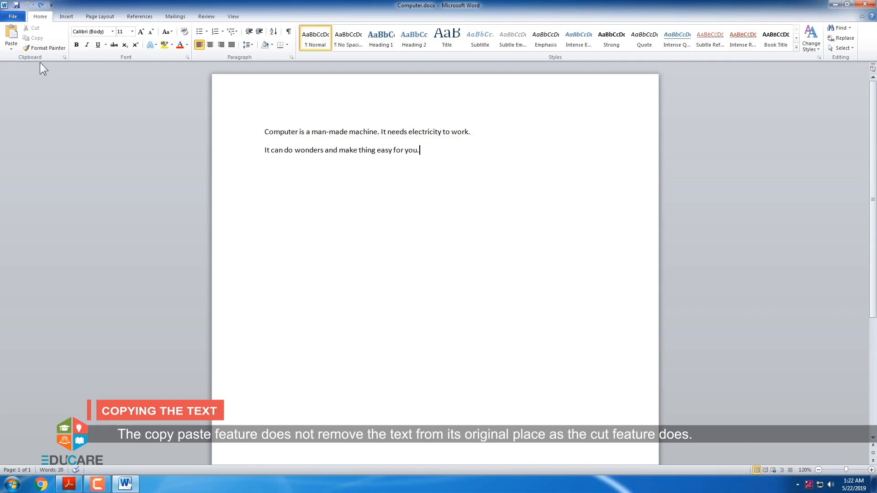
pyautogui.moveTo(79, 84)
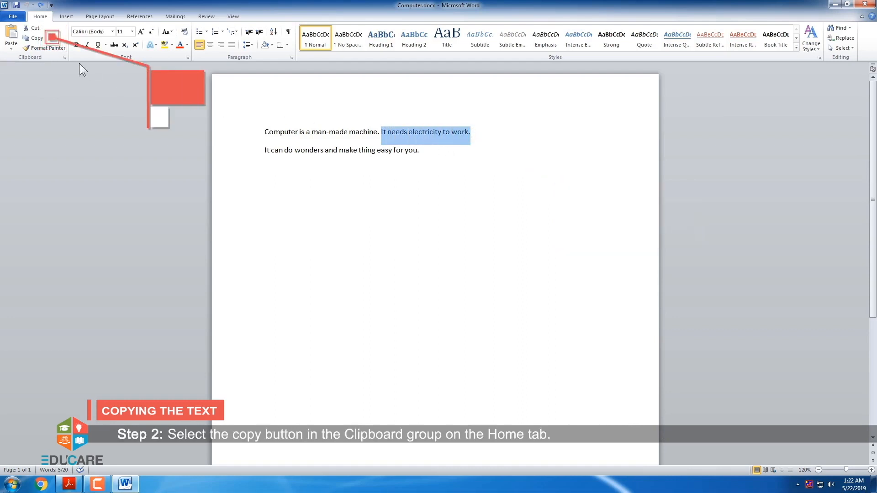
pyautogui.moveTo(36, 38)
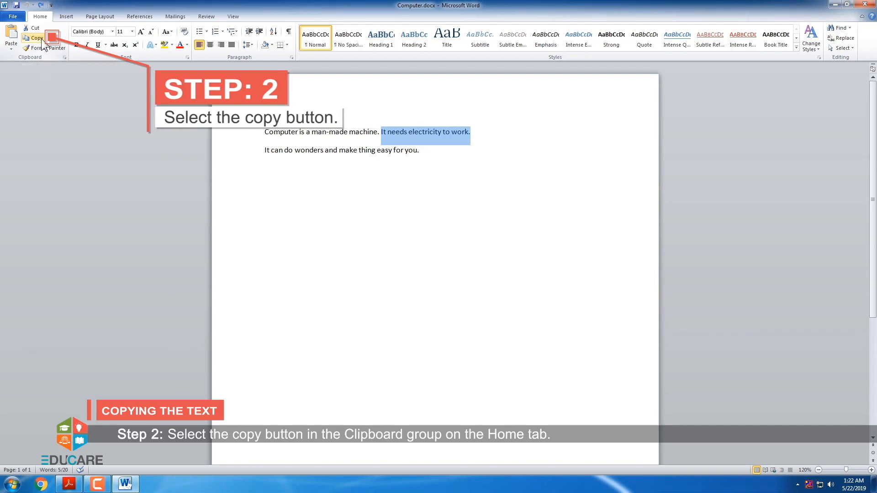
pyautogui.click(34, 37)
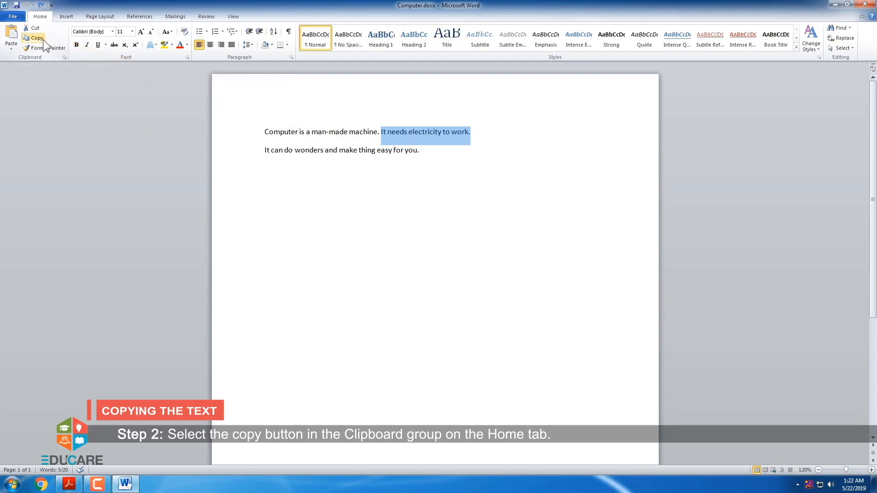
pyautogui.click(34, 38)
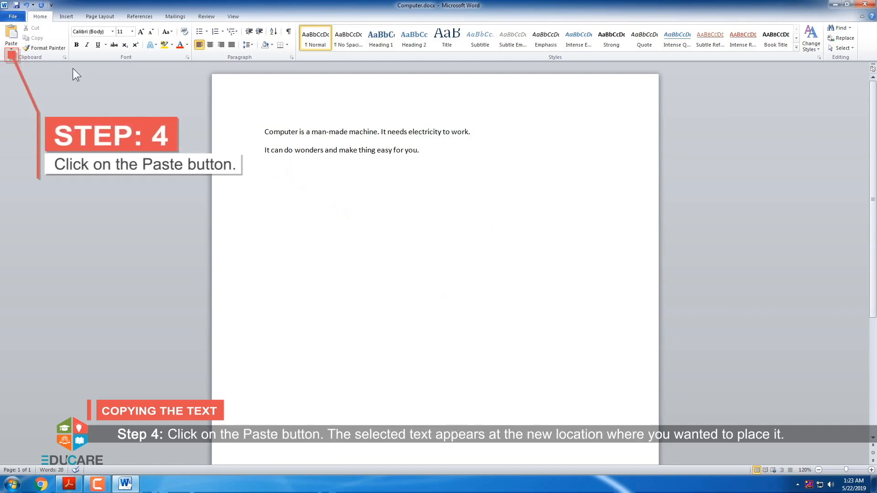
pyautogui.moveTo(11, 37)
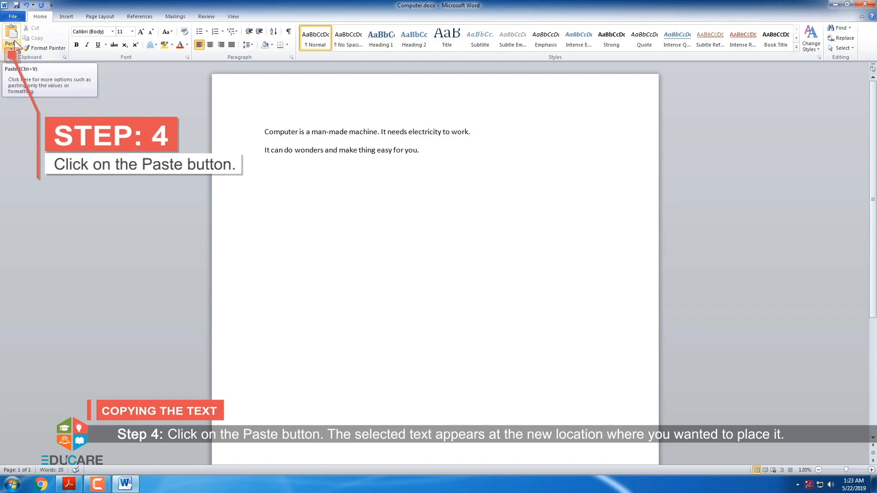
pyautogui.click(10, 35)
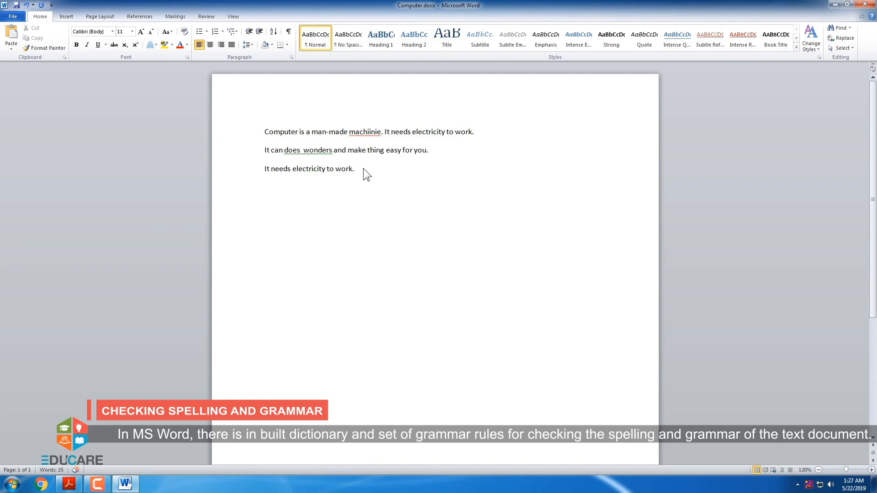
# Show the spelling suggestions for the red-underlined word machiinie
pyautogui.click(354, 169)
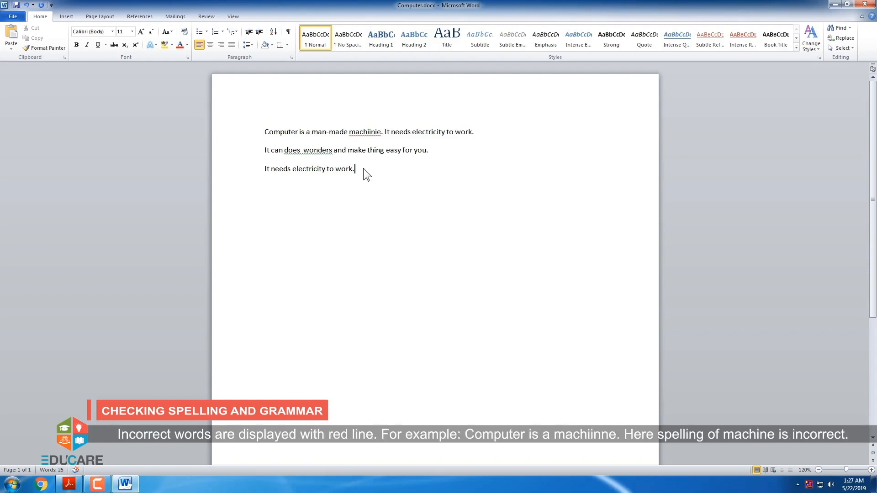
pyautogui.moveTo(360, 132)
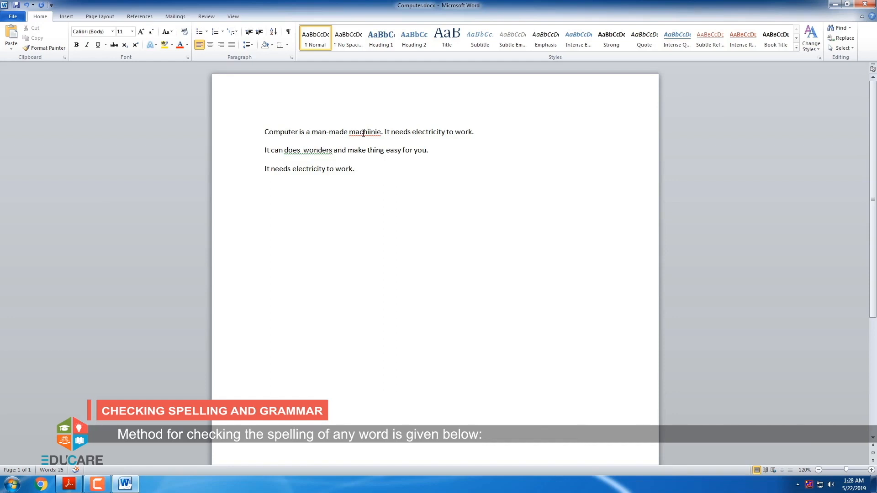
pyautogui.rightClick(364, 132)
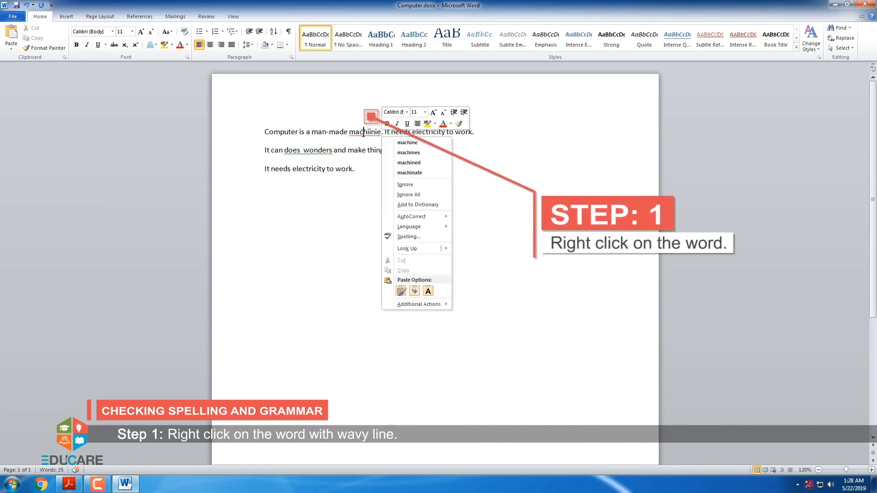